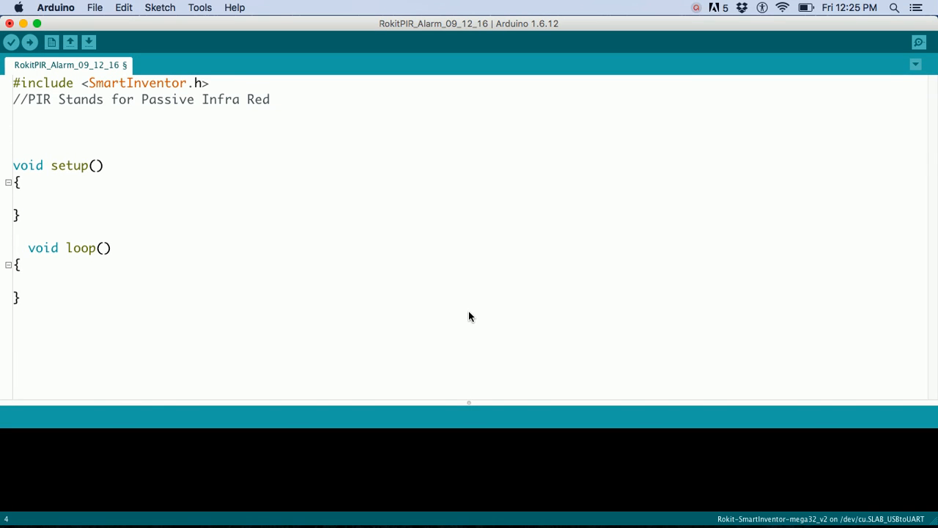
pyautogui.moveTo(90, 149)
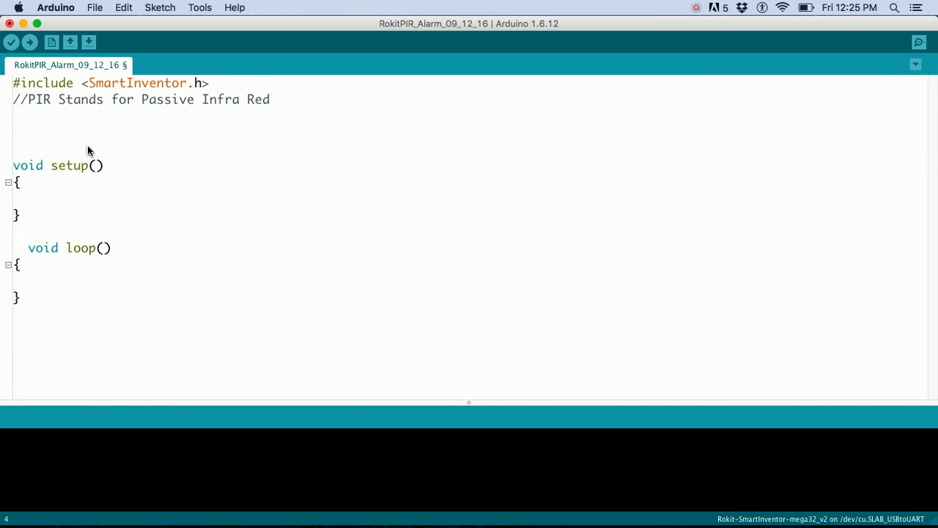
# - Declare int PIR_Pin = 27 (PORT D pin 2) and bool bodyPresent = 0 below the PIR comment
pyautogui.click(157, 82)
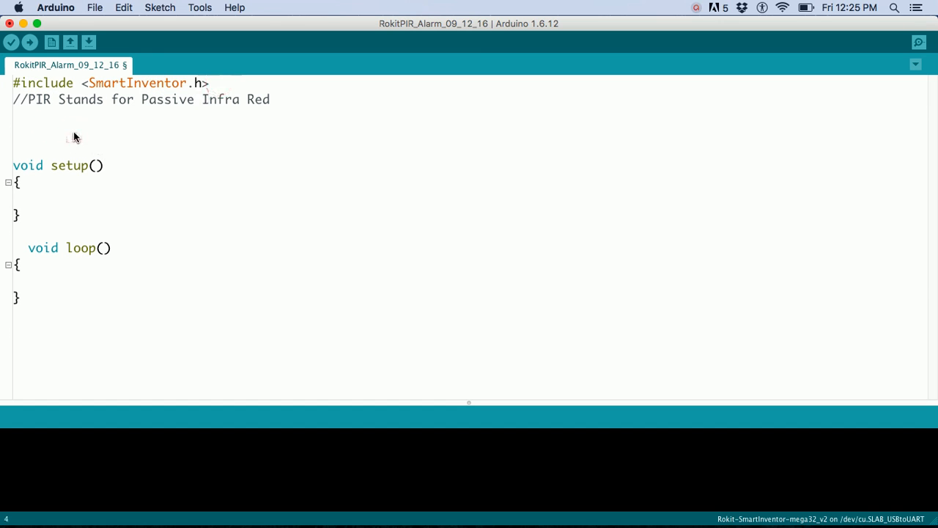
pyautogui.write('int PIR_Pin = 27;//PORT D pin 2')
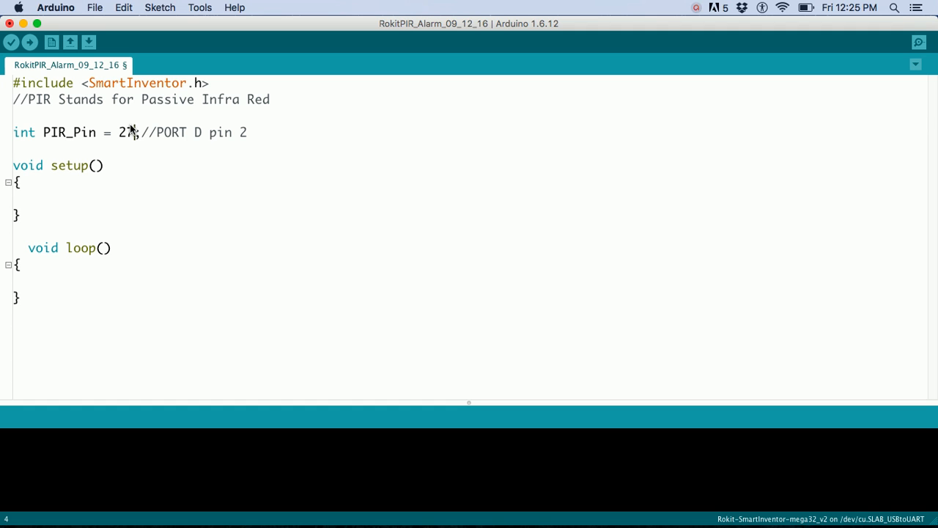
pyautogui.write('bool bodyPresent = 0;')
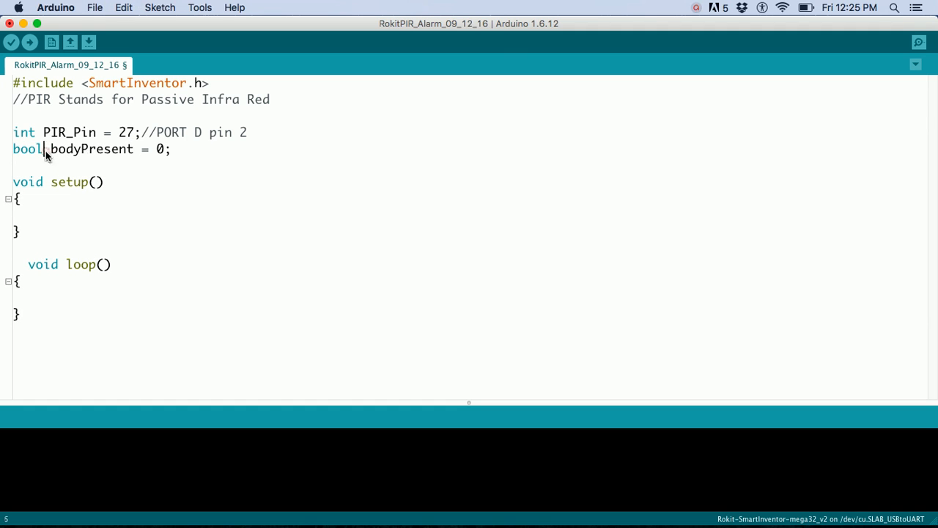
pyautogui.doubleClick(66, 149)
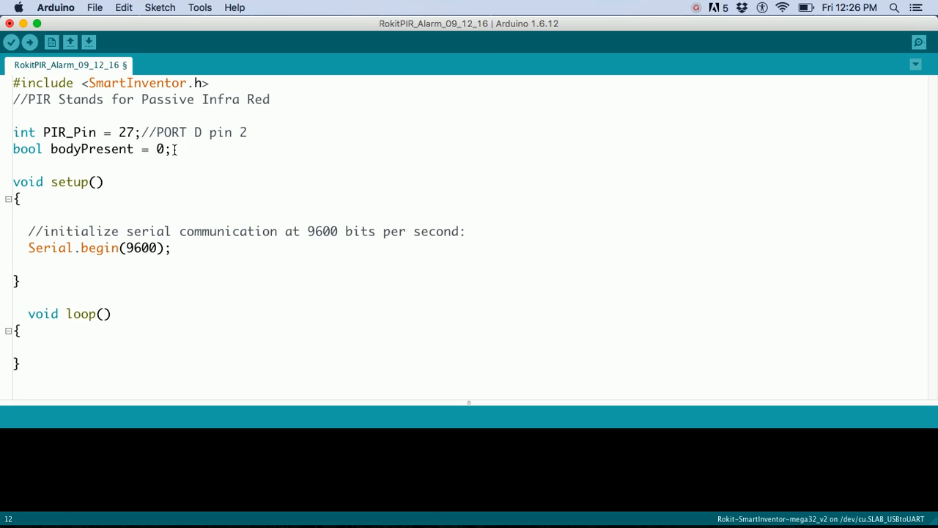
# - Add the comment '//Set the PIR pin as an input' inside setup above pinMode
pyautogui.write('//Set the PIR pin as an input')
pyautogui.write('pinMode(PIR_Pin, INPUT);')
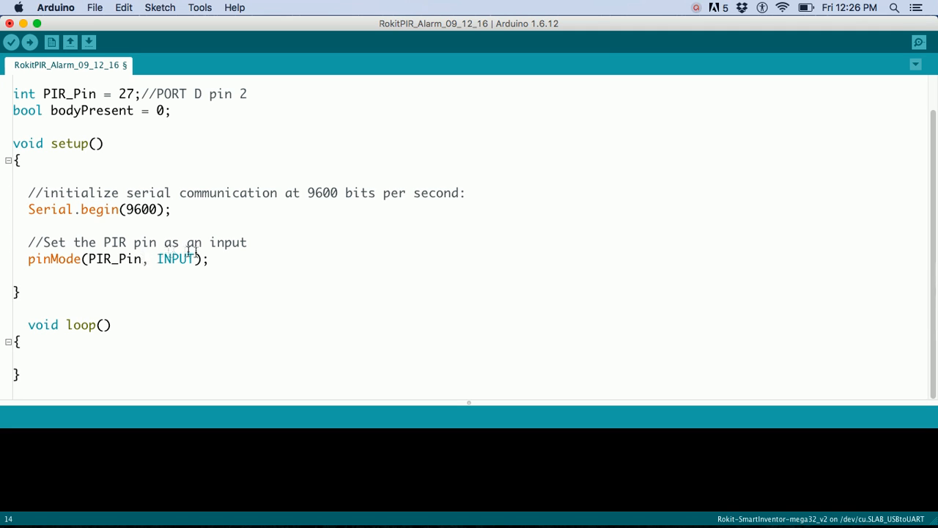
# - Review the bodyPresent = digitalRead(PIR_Pin) line in loop, highlighting digitalRead and PIR_Pin
pyautogui.scroll(-3)
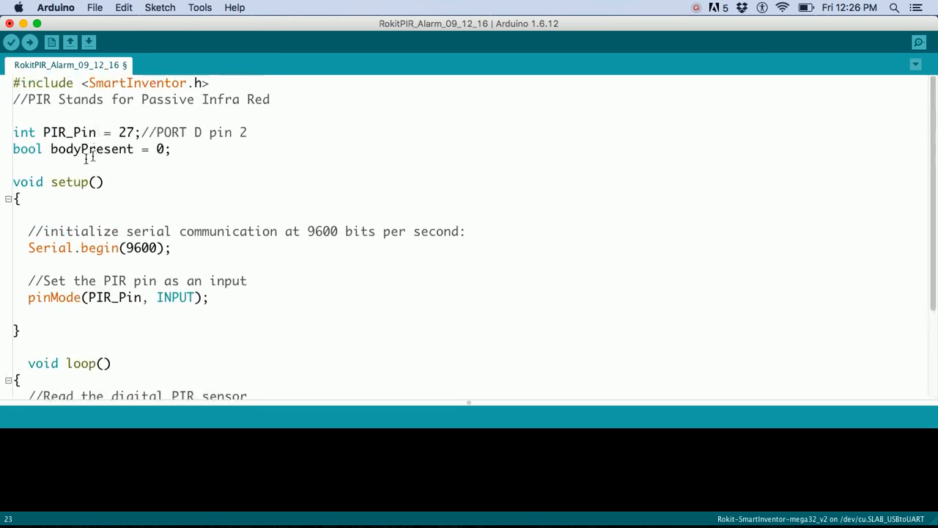
pyautogui.scroll(-3)
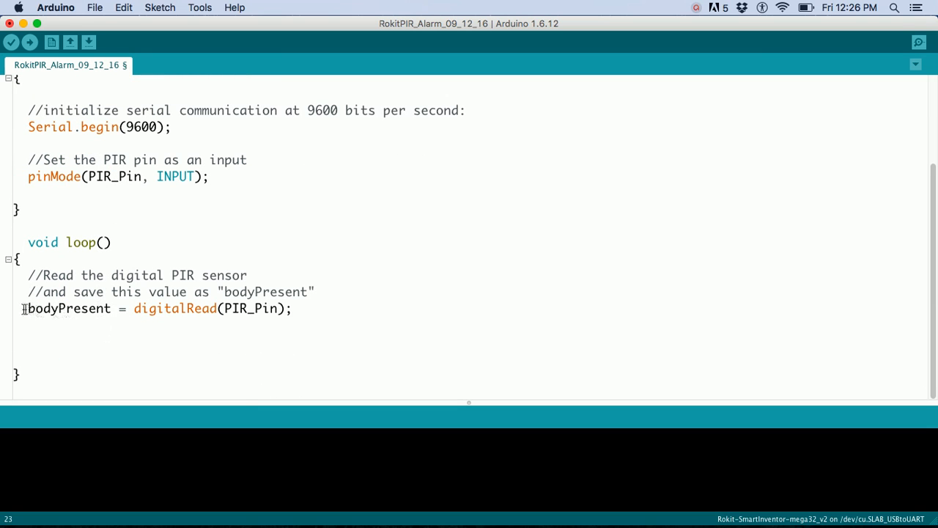
pyautogui.doubleClick(68, 308)
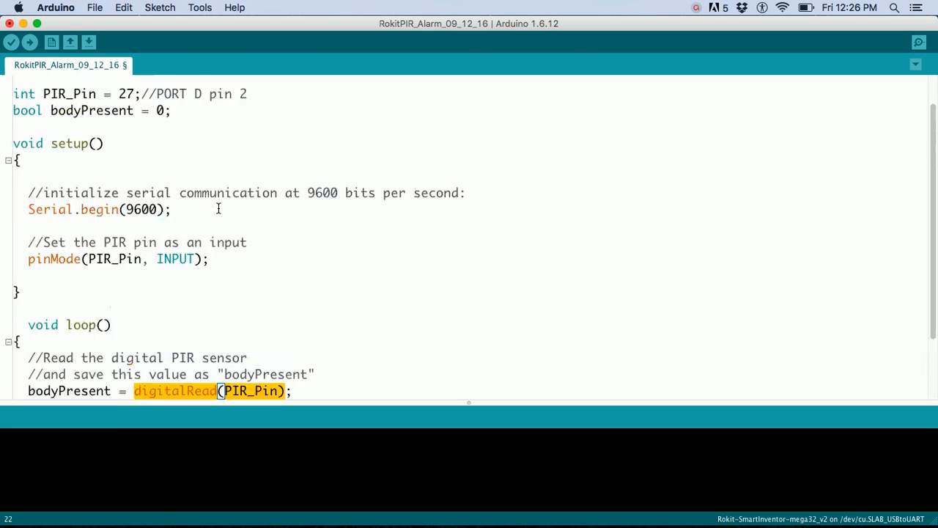
pyautogui.scroll(-3)
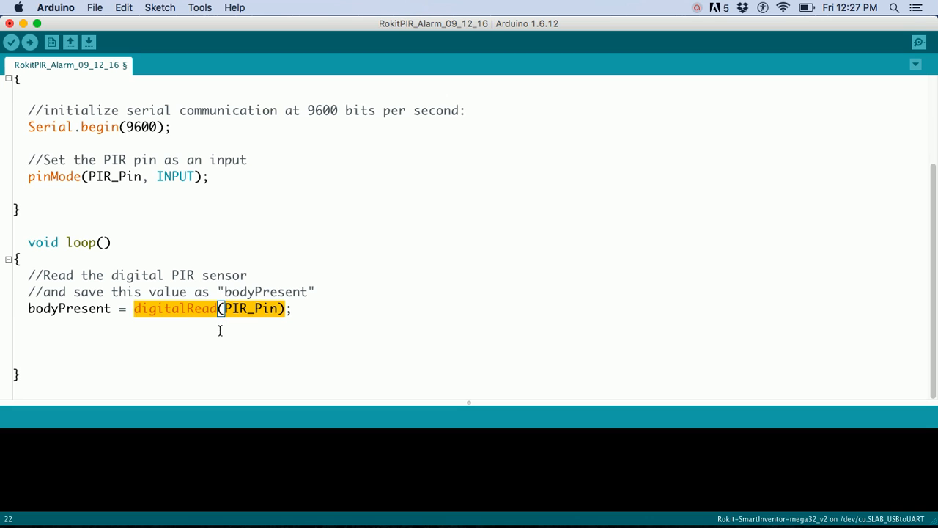
pyautogui.click(293, 308)
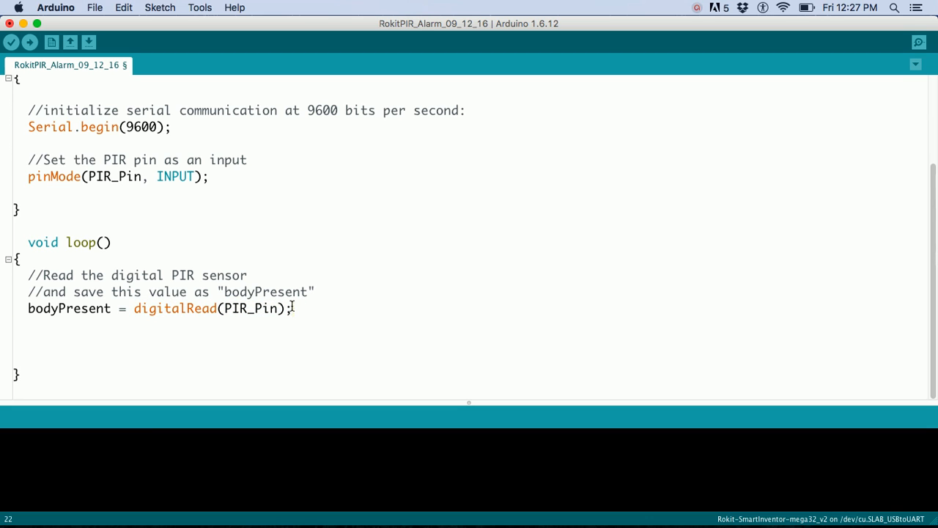
pyautogui.doubleClick(261, 307)
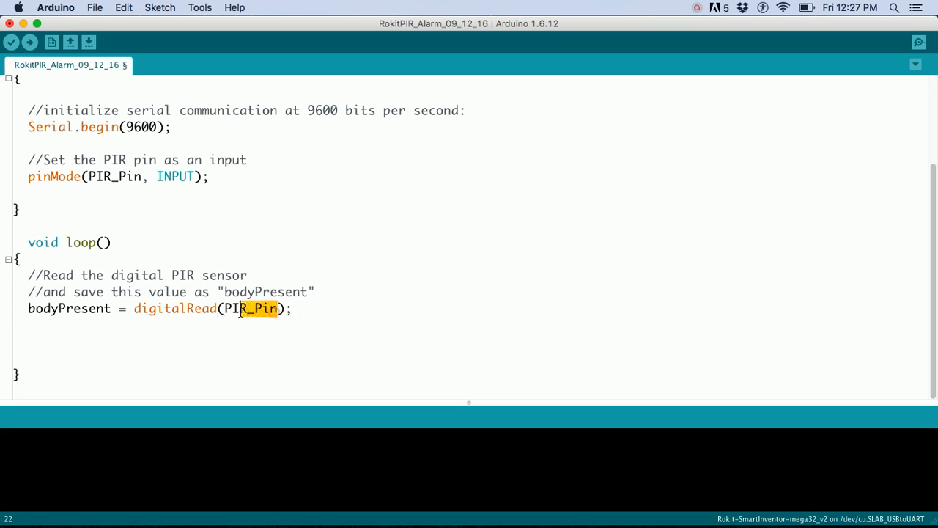
pyautogui.doubleClick(250, 308)
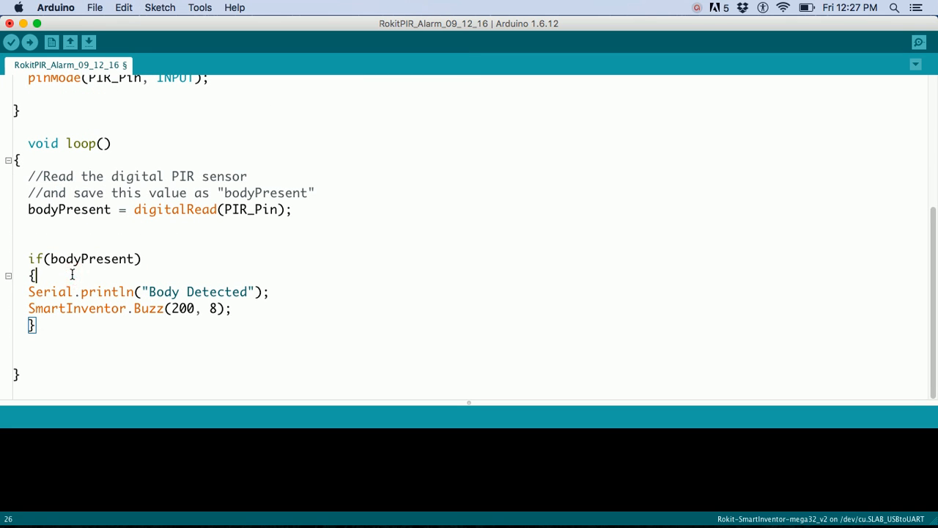
# - Review the if(bodyPresent) block that prints 'Body Detected', highlighting bodyPresent and Serial
pyautogui.doubleClick(87, 258)
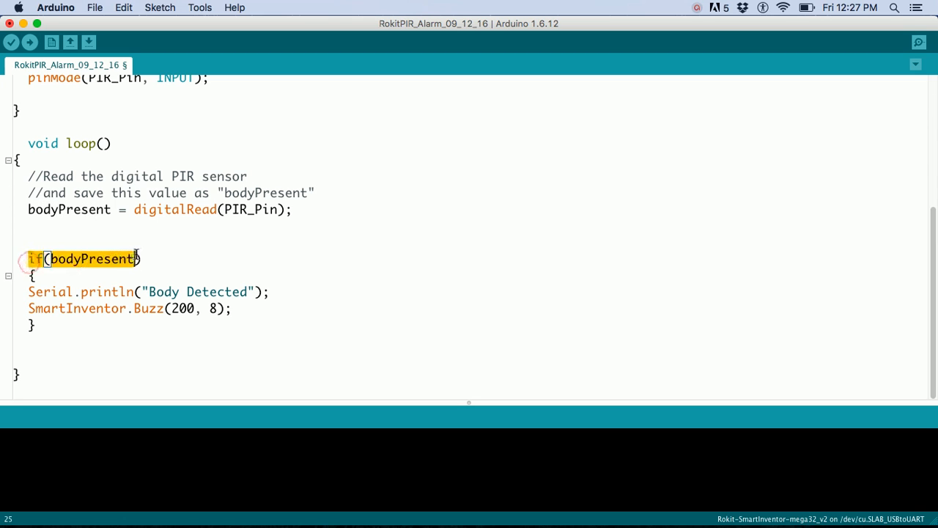
pyautogui.click(140, 258)
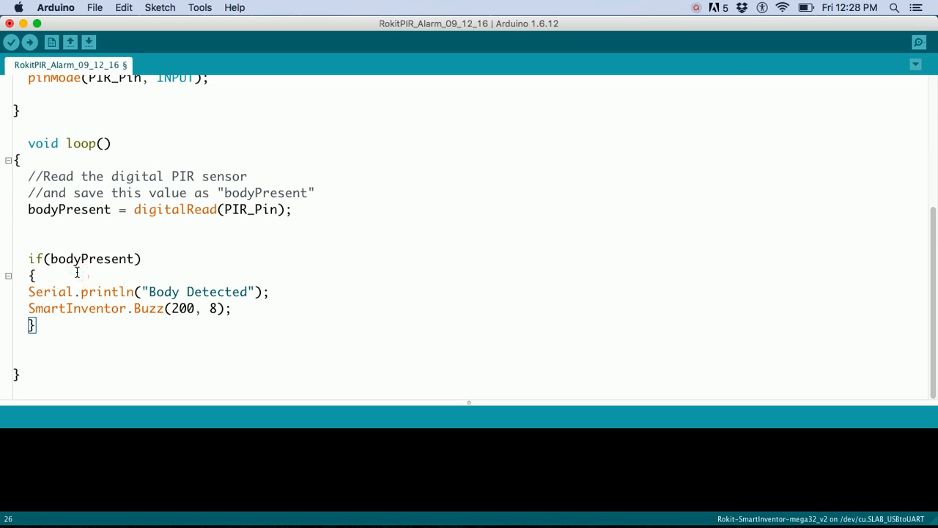
pyautogui.doubleClick(69, 209)
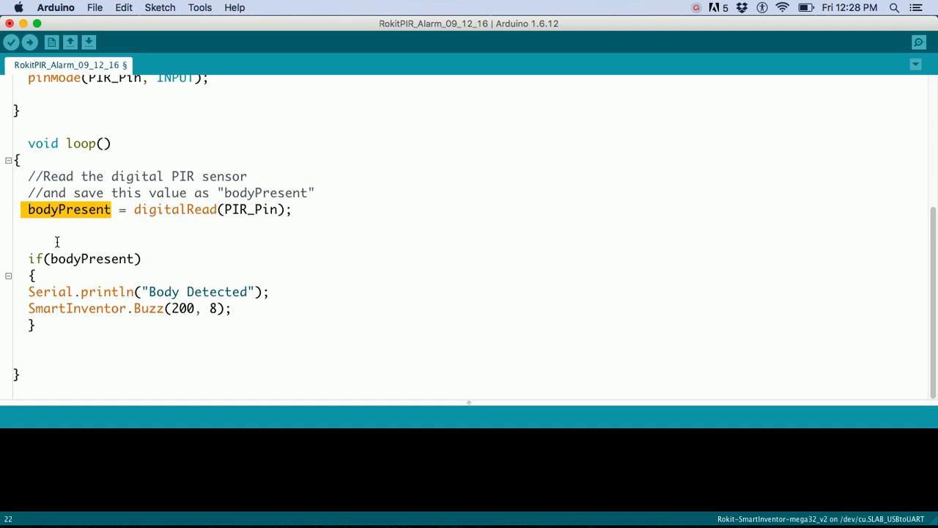
pyautogui.click(57, 242)
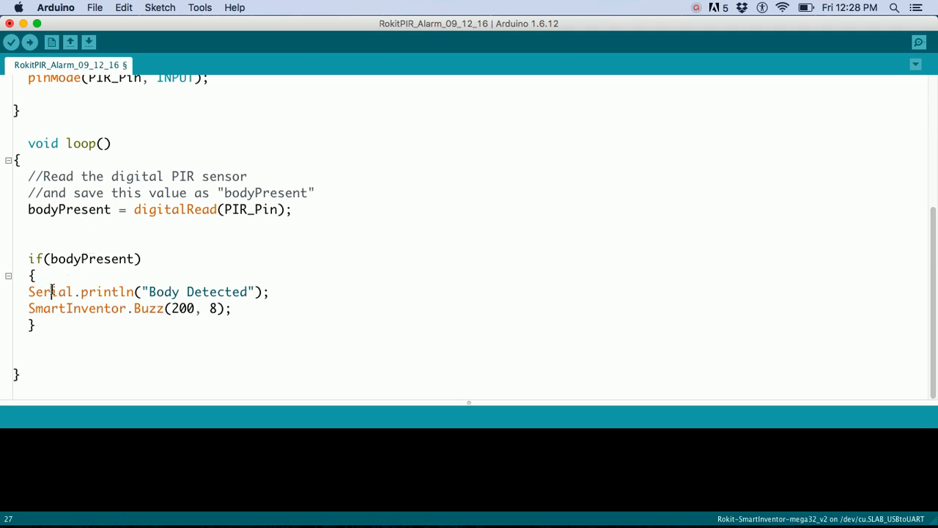
pyautogui.doubleClick(51, 292)
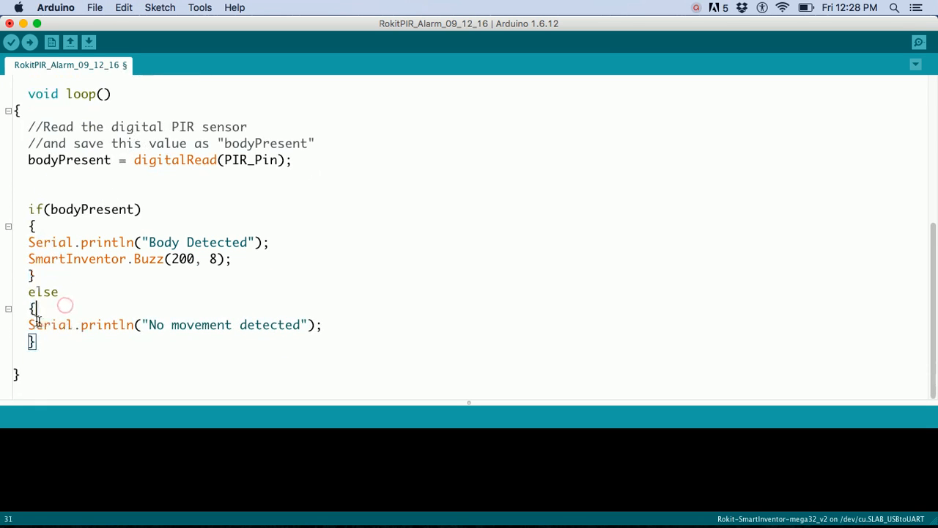
# - Select the else branch's Serial.println("No movement detected") line
pyautogui.tripleClick(176, 325)
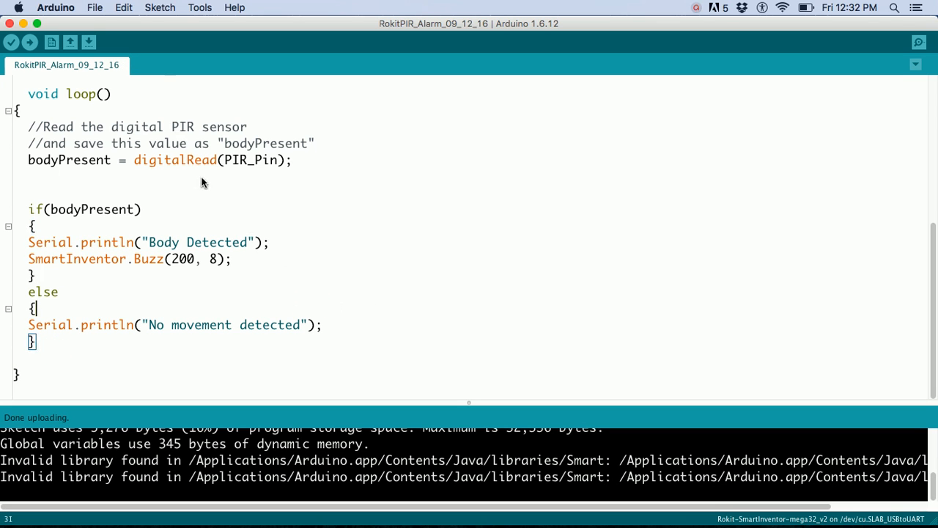
# - Upload the PIR sketch and confirm the board's /dev/cu.SLAB_USBtoUART port is selected
pyautogui.click(200, 7)
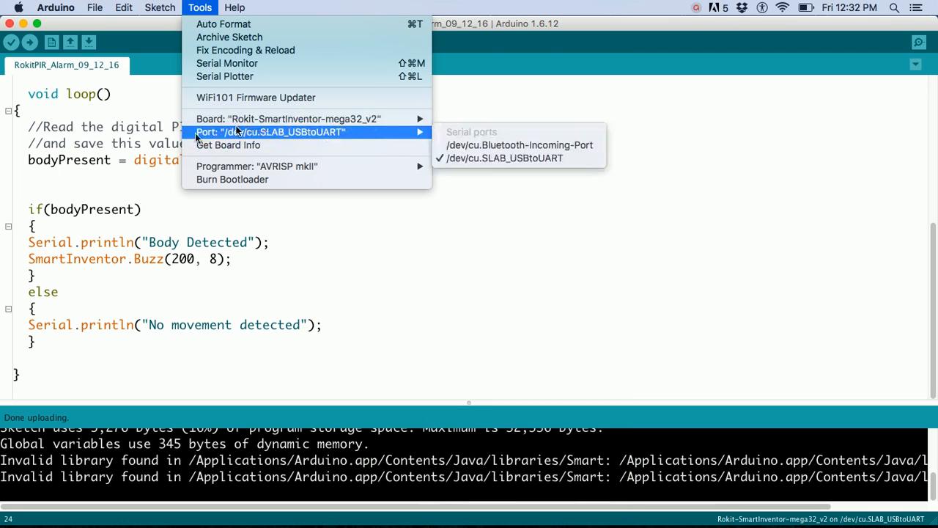
pyautogui.click(30, 41)
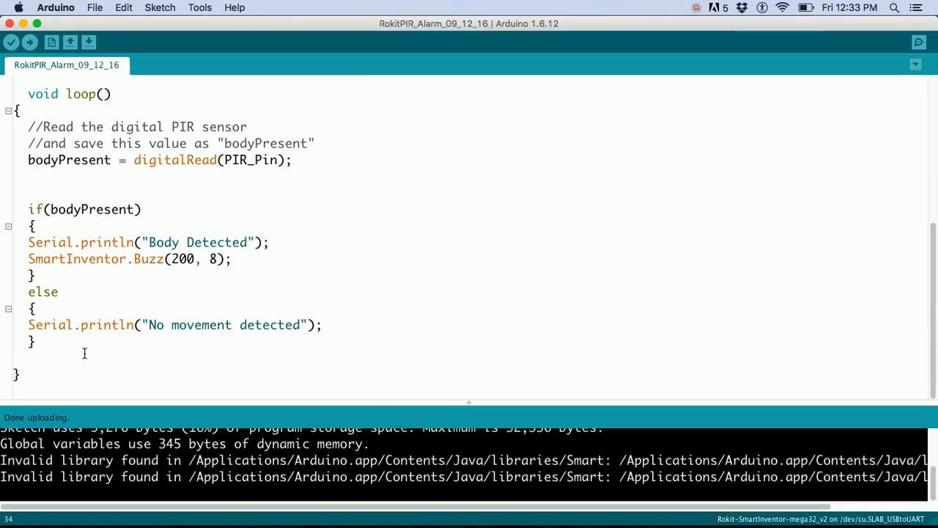
pyautogui.moveTo(918, 41)
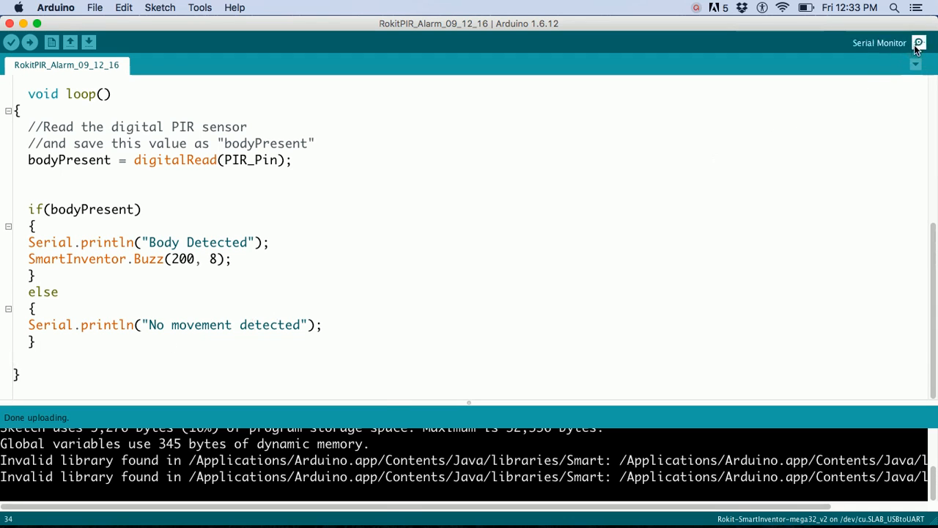
# - Show the Serial Monitor at 9600 baud repeatedly printing 'No movement detected'
pyautogui.click(918, 43)
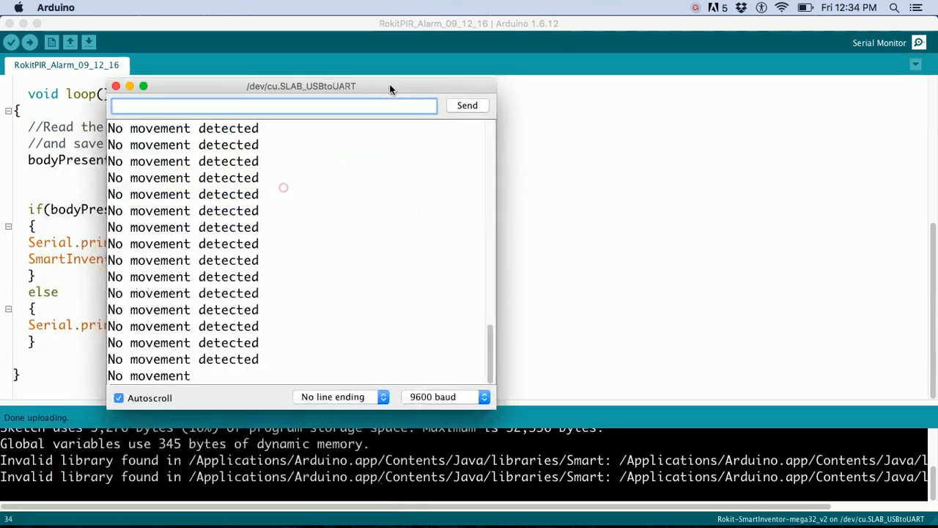